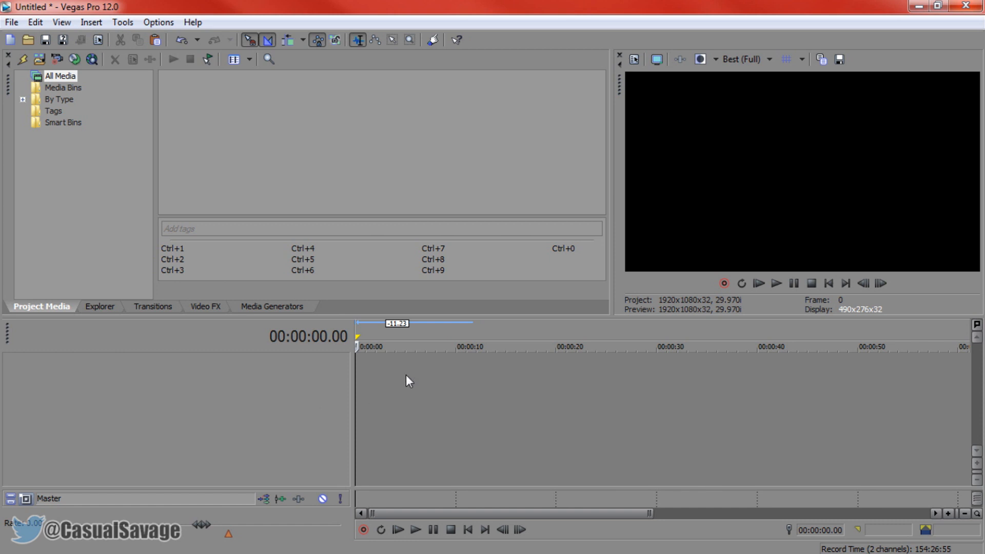
mouse_move(575, 443)
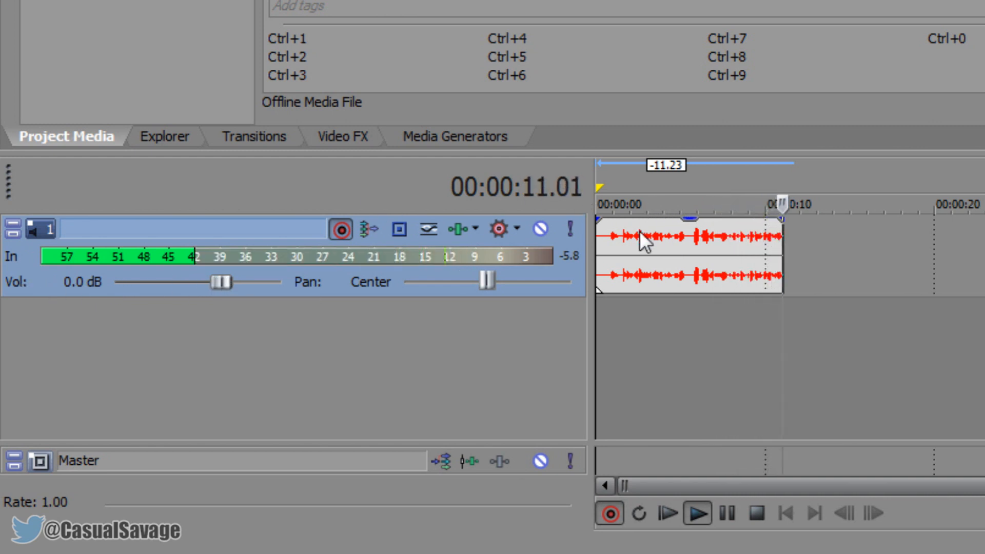
Swing track 1's pan fully left, fully right, then back to center while recording
left_click_drag(487, 282, 405, 282)
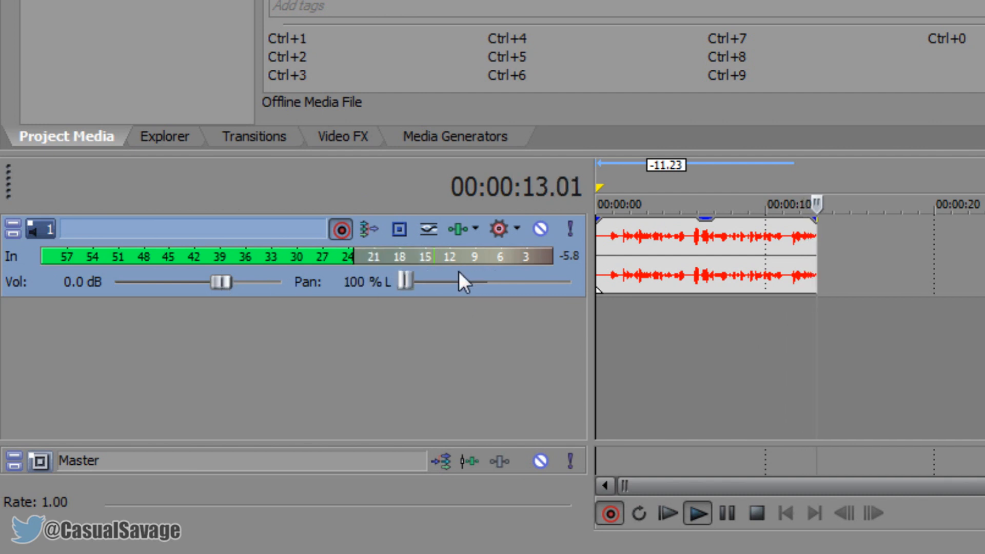
left_click_drag(406, 282, 565, 282)
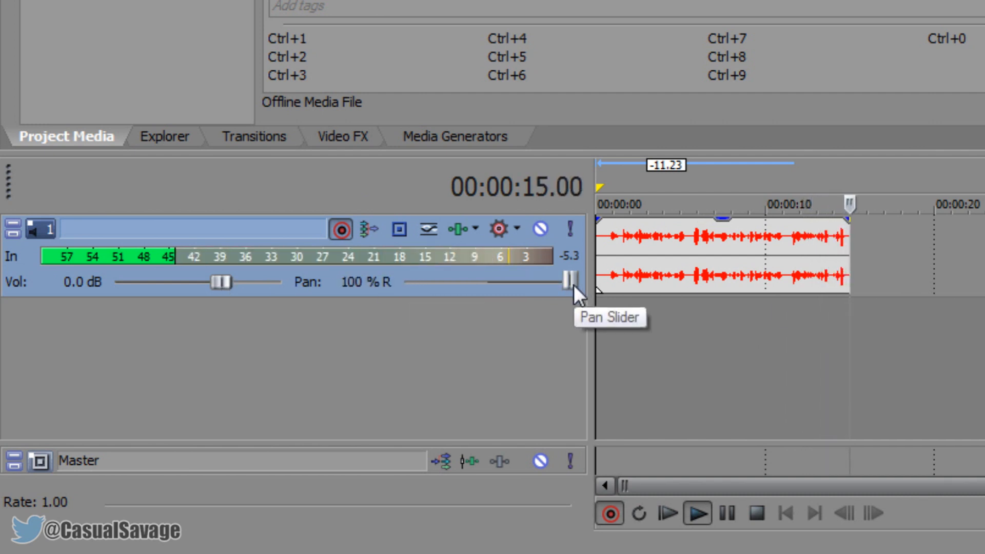
left_click_drag(568, 281, 487, 281)
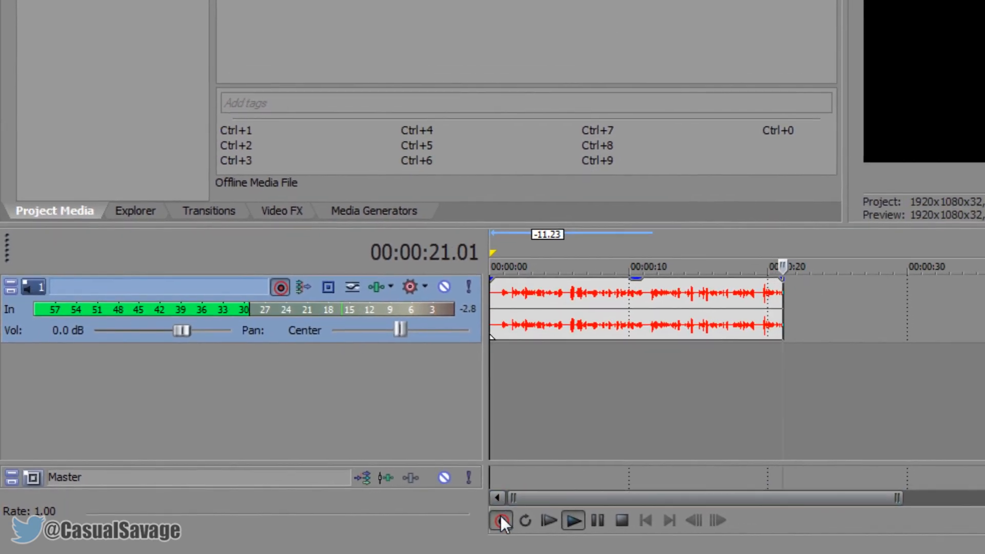
Stop recording and rename the recorded voice-over file to TEST.wav
left_click(503, 520)
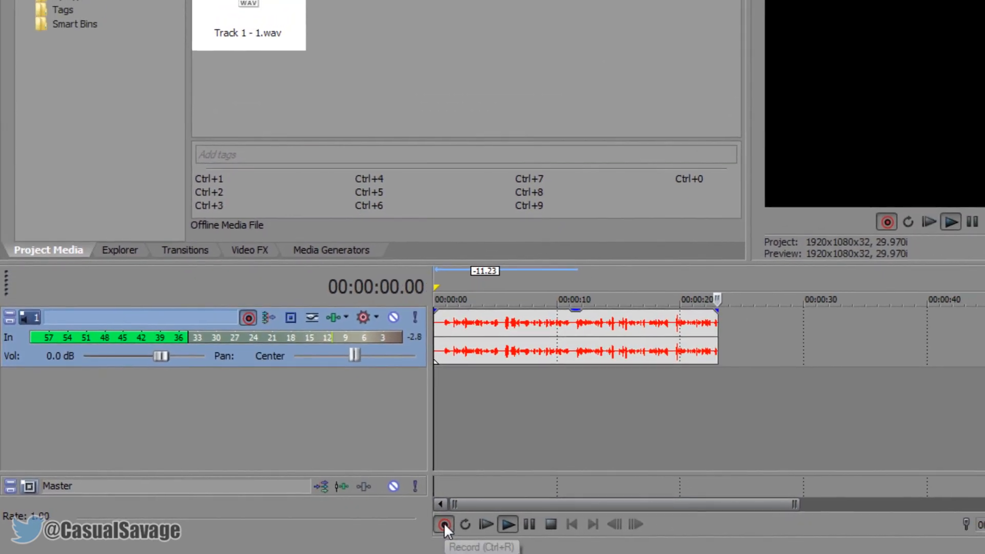
left_click(445, 524)
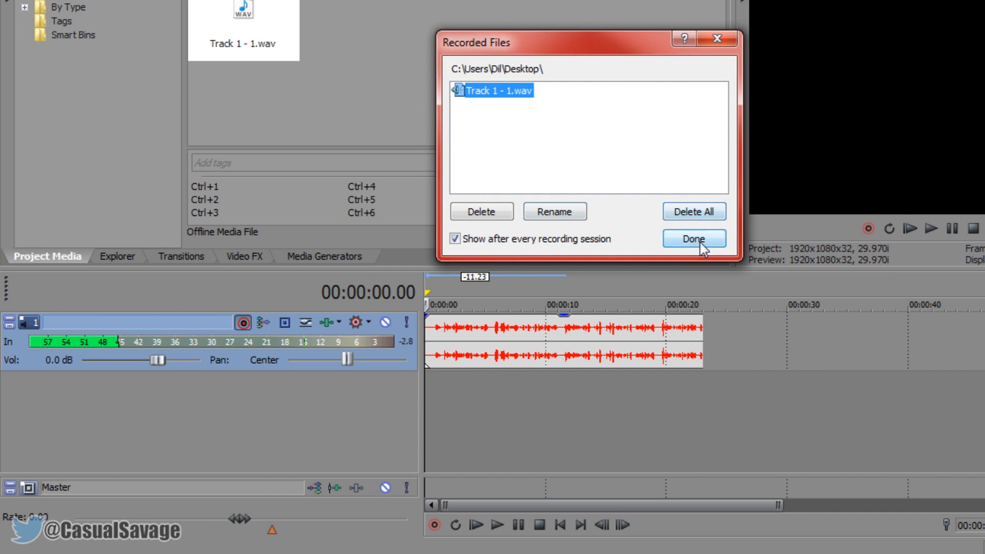
left_click(554, 210)
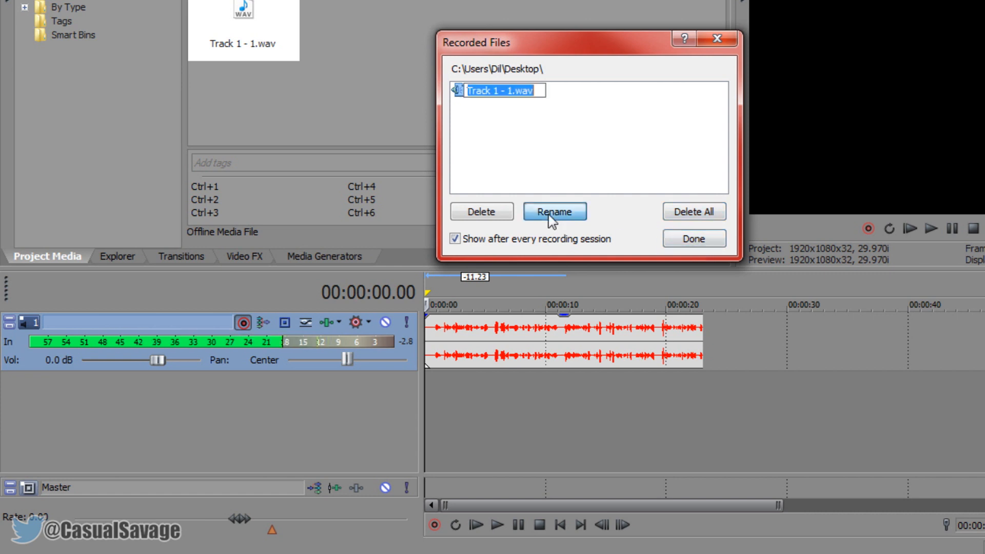
type("TEST")
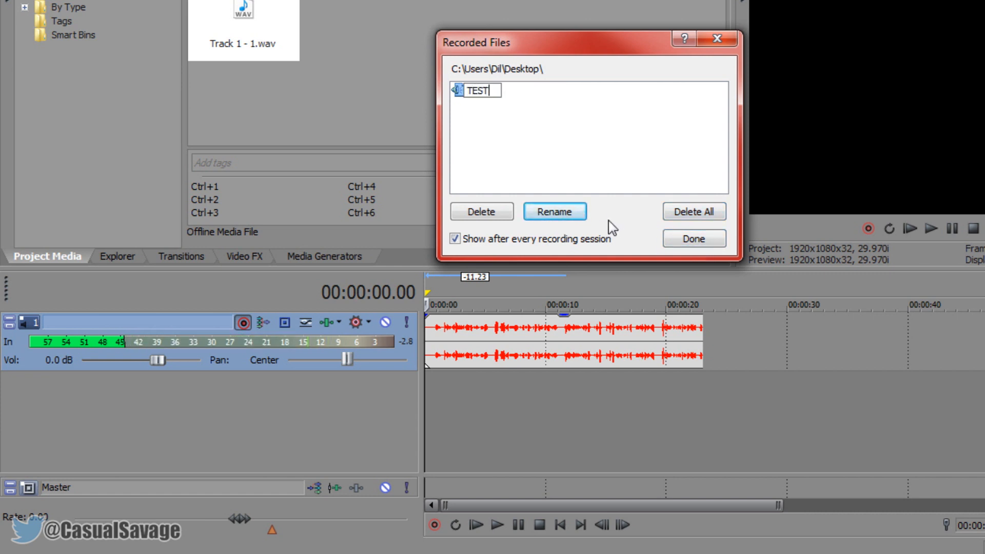
left_click(693, 239)
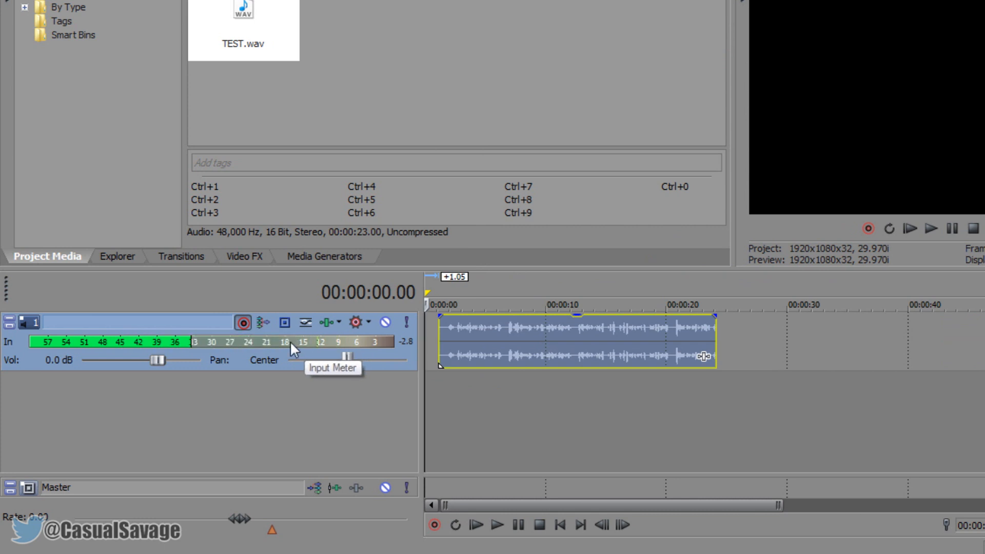
mouse_move(244, 322)
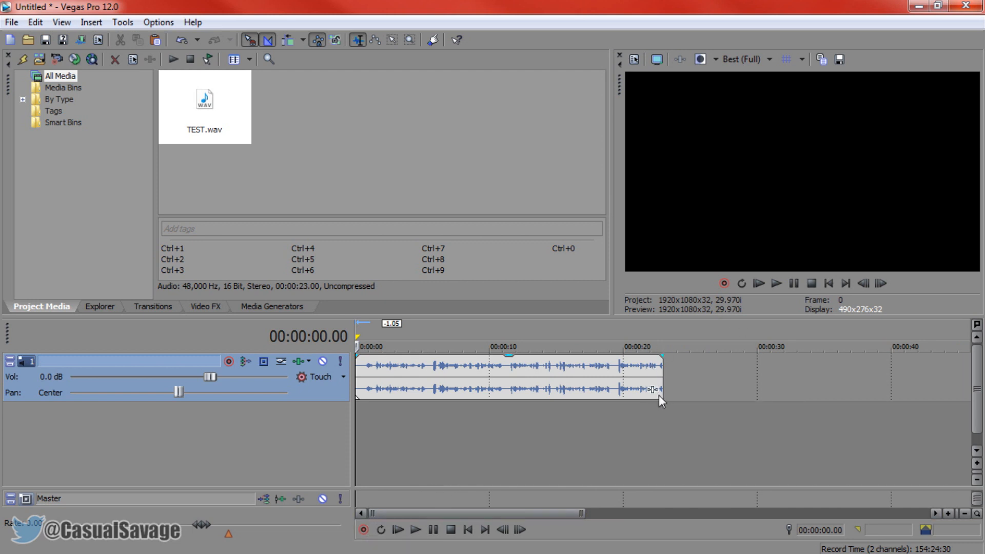
mouse_move(669, 391)
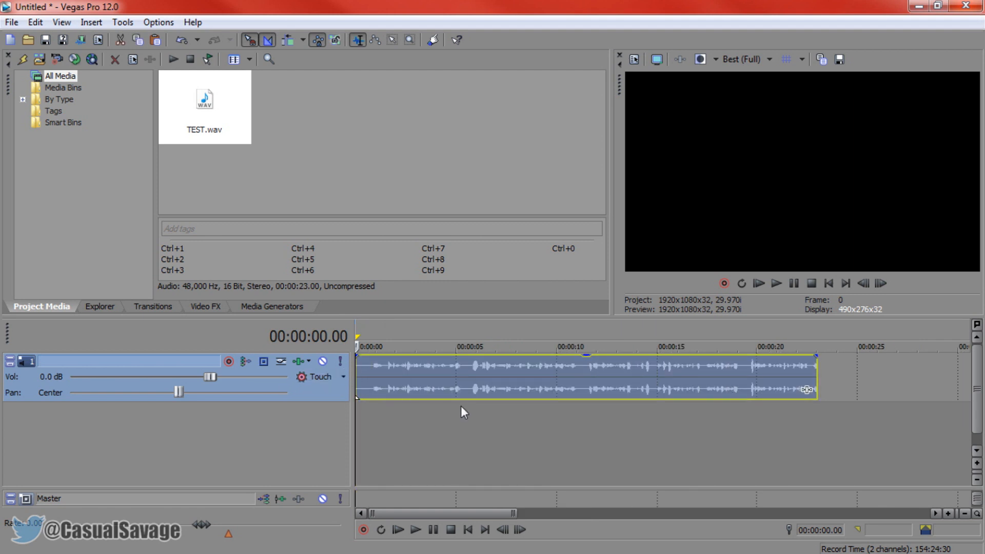
mouse_move(85, 403)
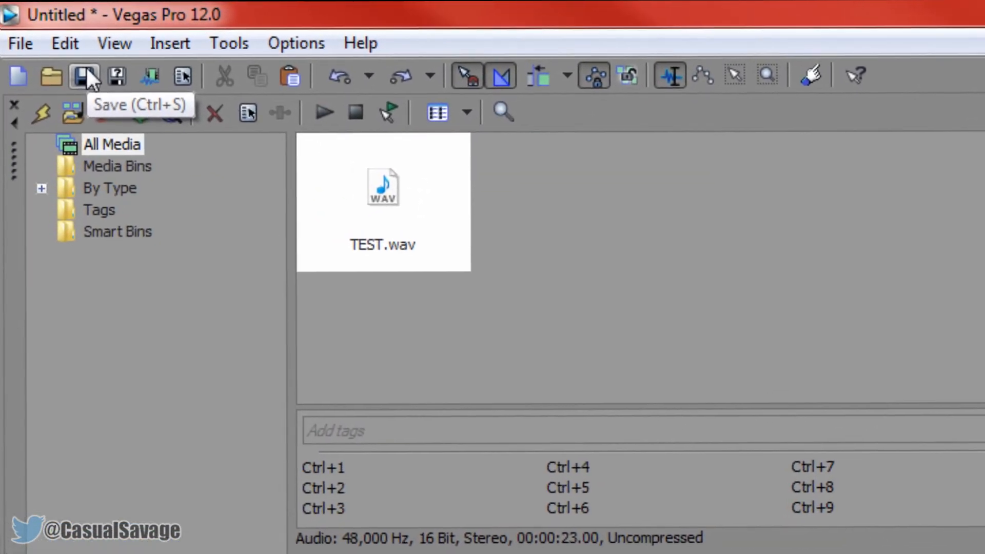
Save the project to the Desktop as TEST.veg
left_click(20, 43)
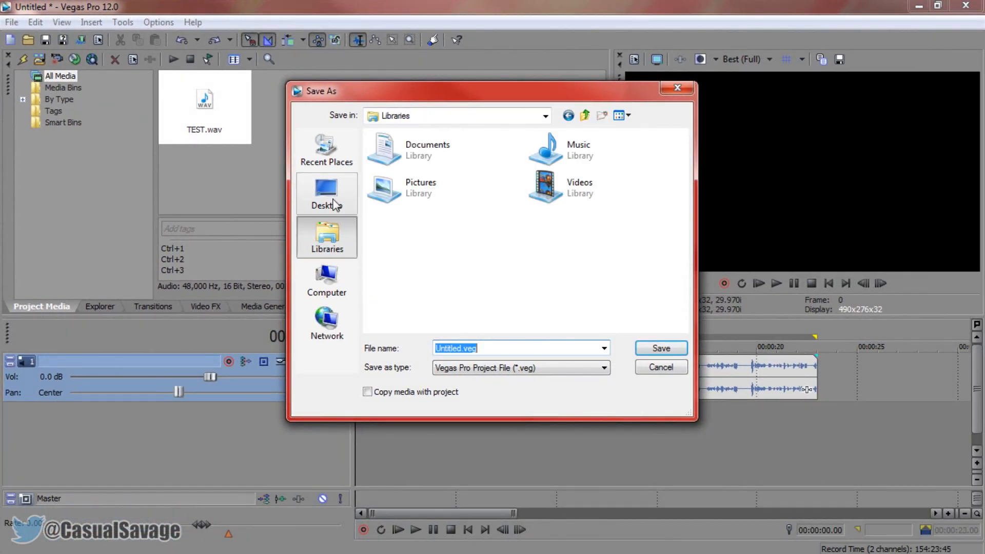
left_click(328, 193)
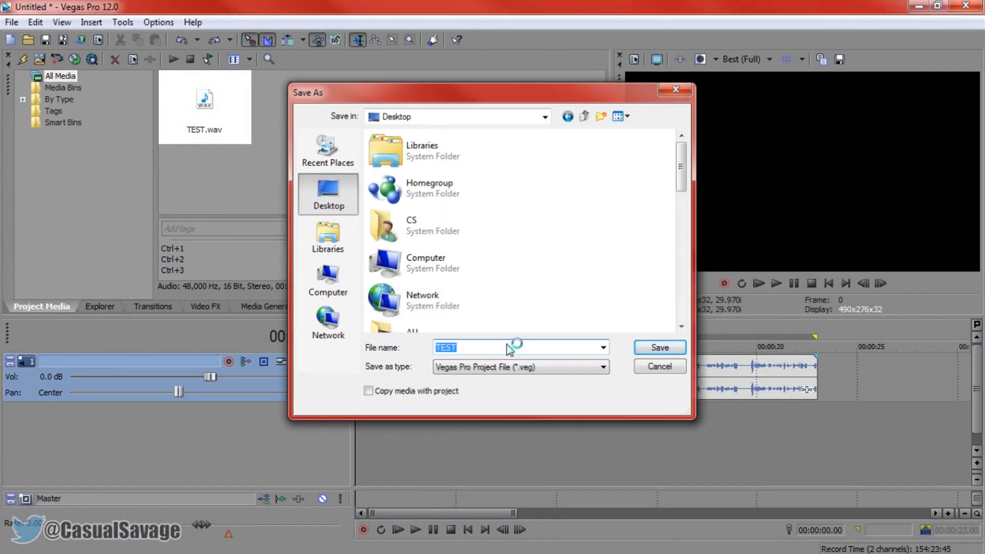
left_click(658, 347)
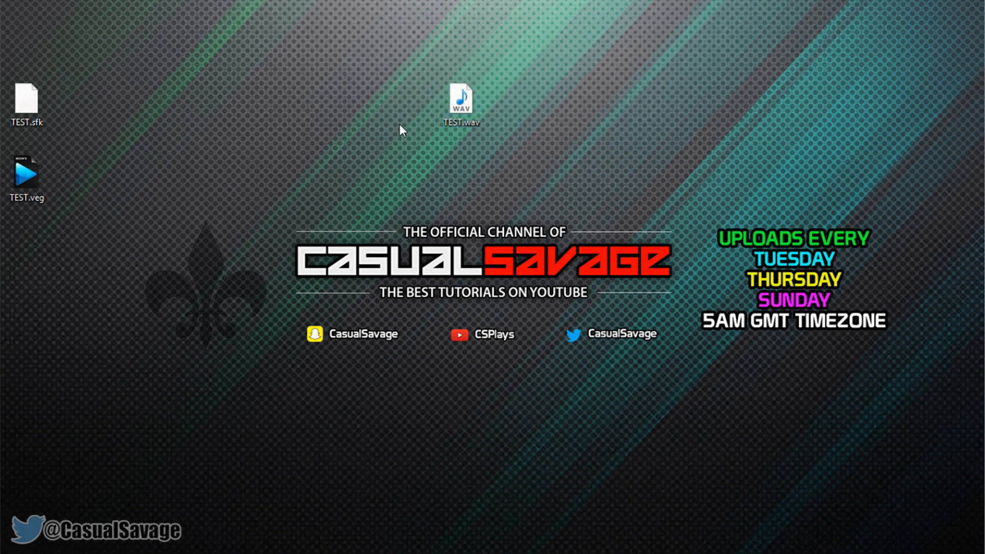
Open one of the TEST files from the desktop
double_click(26, 173)
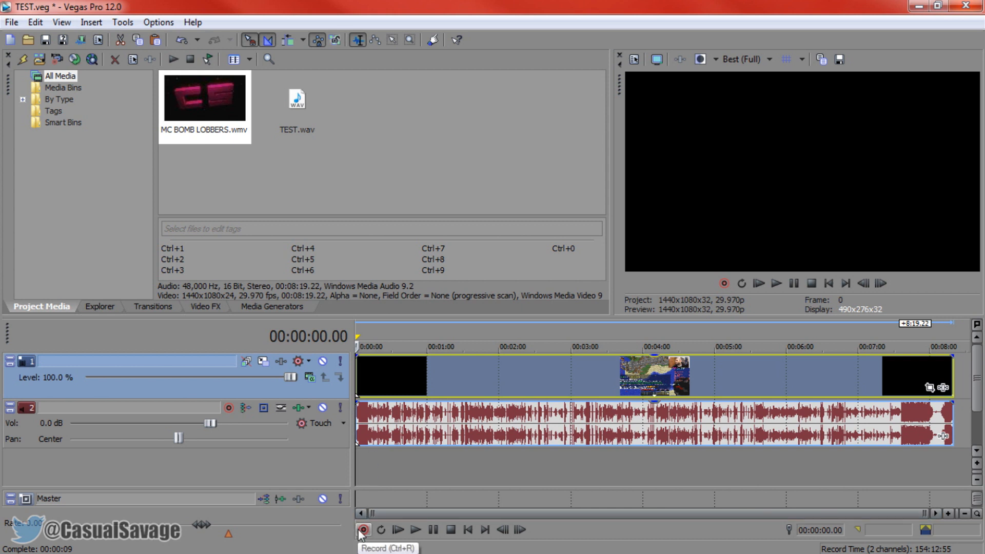
Record an 8-second voice clip, Track 3 - 1.wav, over the gameplay video on track 3
left_click(363, 529)
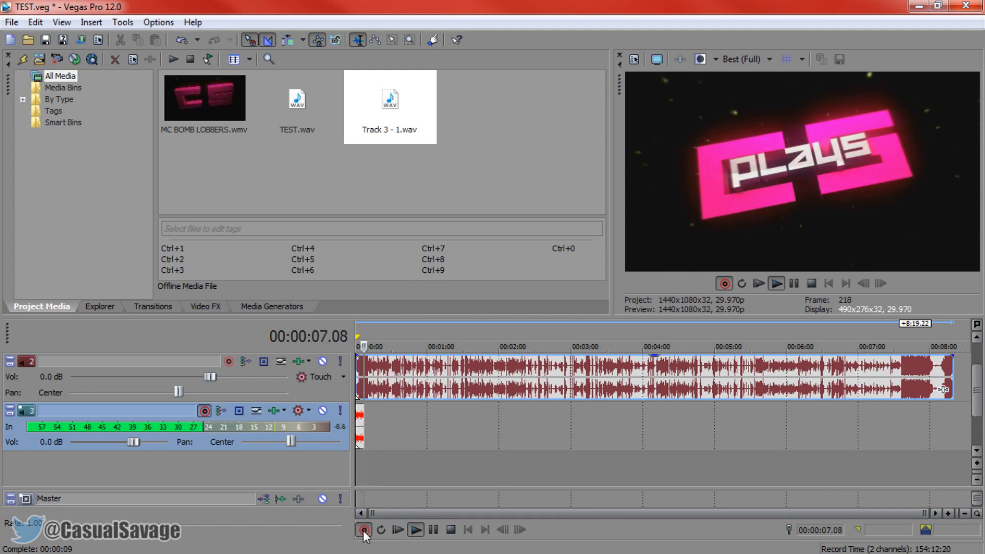
left_click(363, 529)
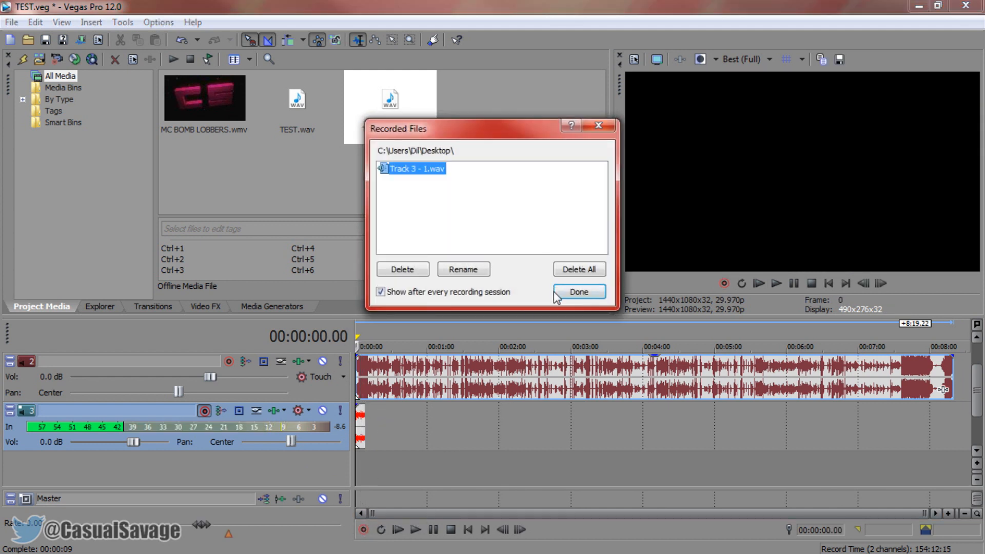
left_click(577, 292)
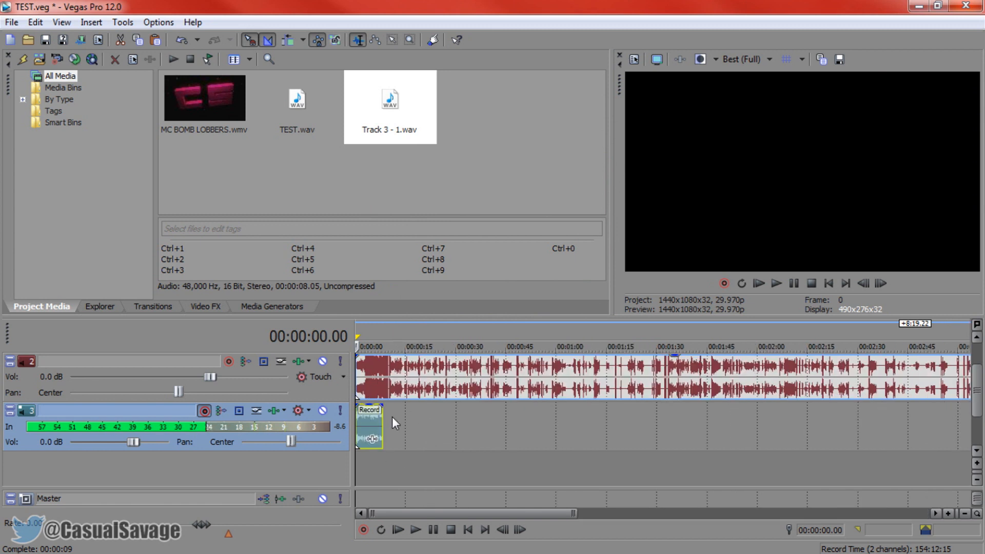